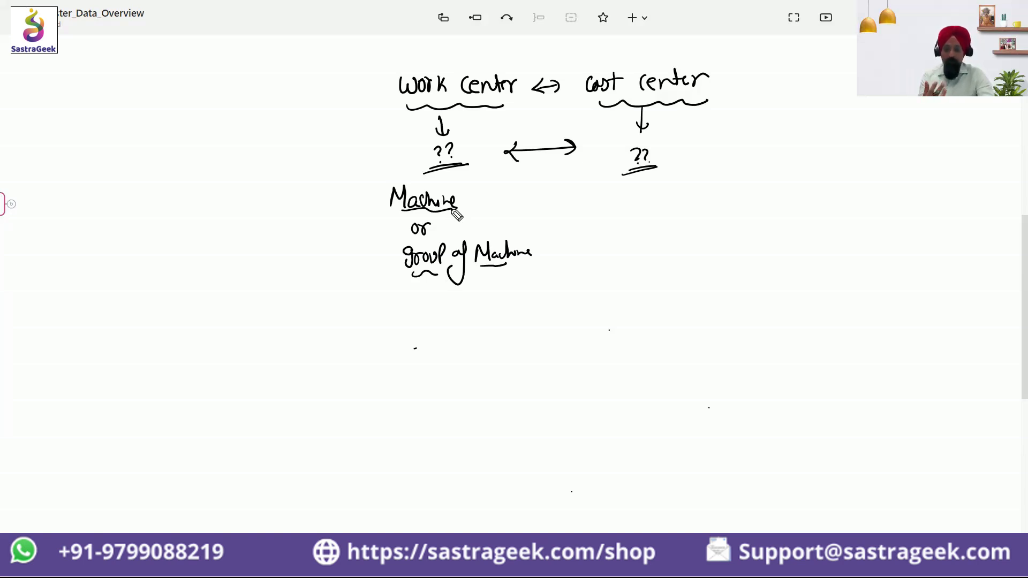
Circle Machine and Group of Machine, link them to Cost Center, and connect Work Center.
{"action": "left_click_drag", "start_coordinate": [458, 210], "coordinate": [367, 203]}
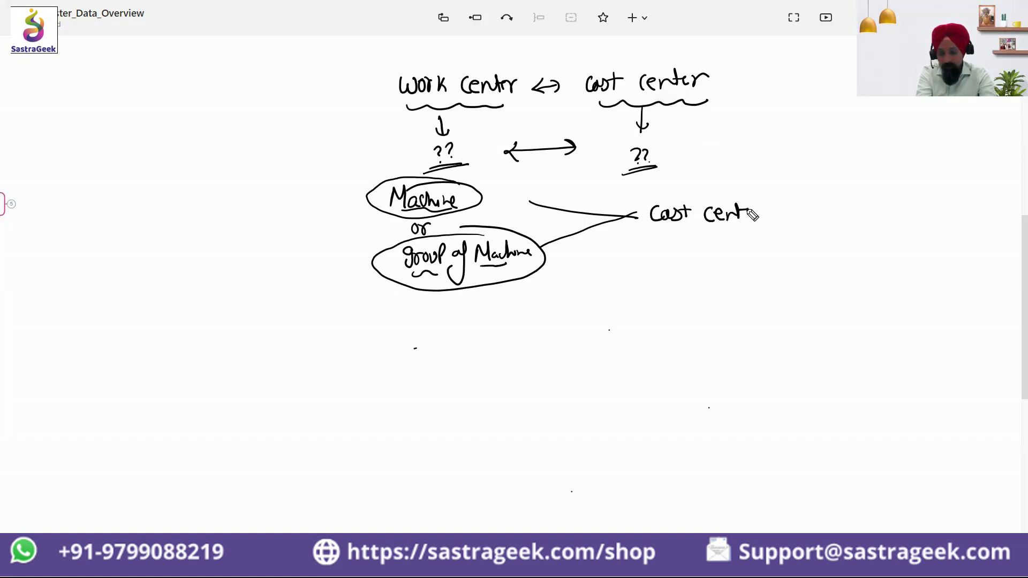
{"action": "left_click_drag", "start_coordinate": [652, 236], "coordinate": [756, 236]}
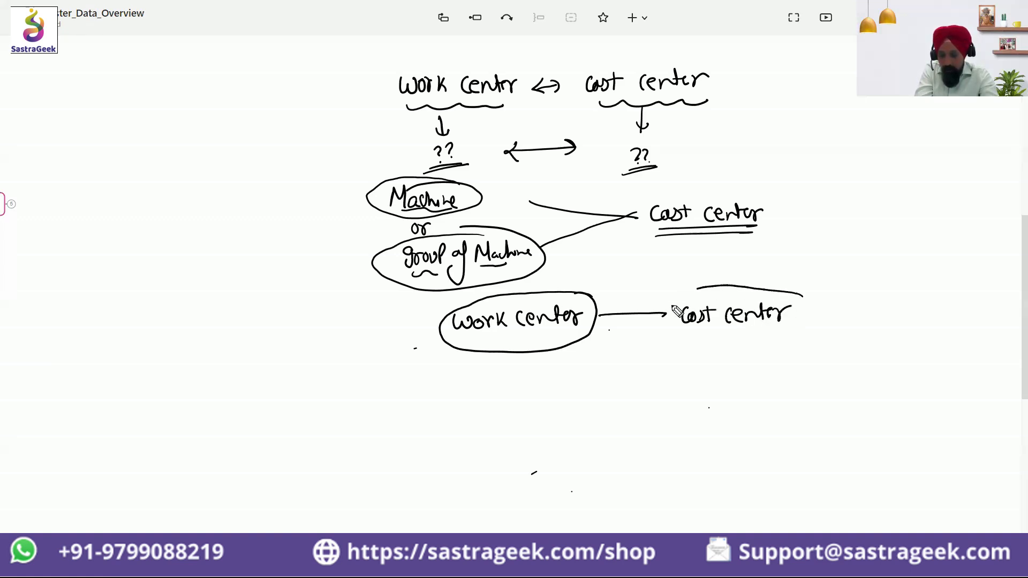
Circle the lower cost center, branch WC1, WC2, WC3 from it, and strike out a second cost-center link.
{"action": "left_click_drag", "start_coordinate": [675, 312], "coordinate": [796, 292]}
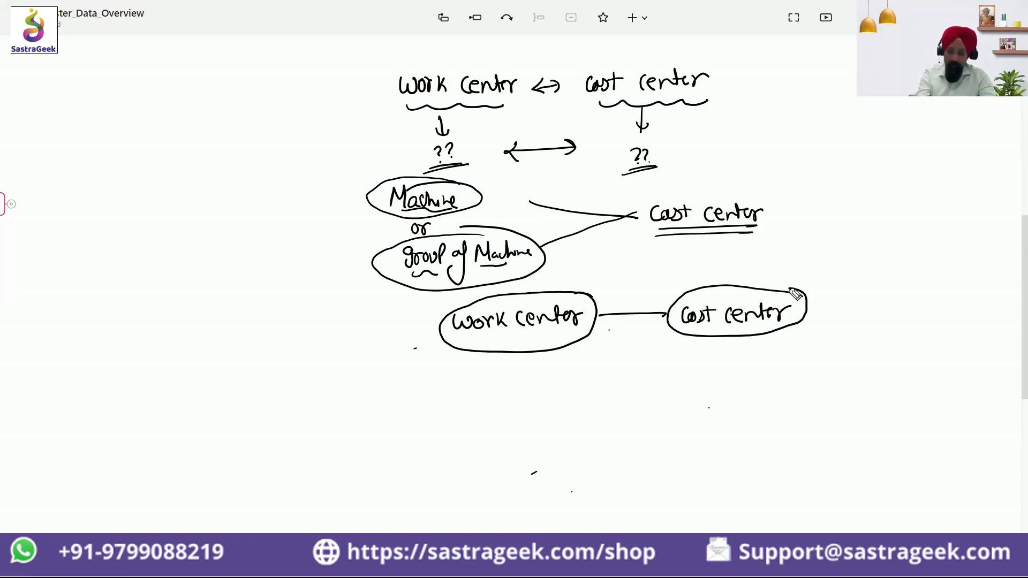
{"action": "left_click_drag", "start_coordinate": [668, 327], "coordinate": [593, 380]}
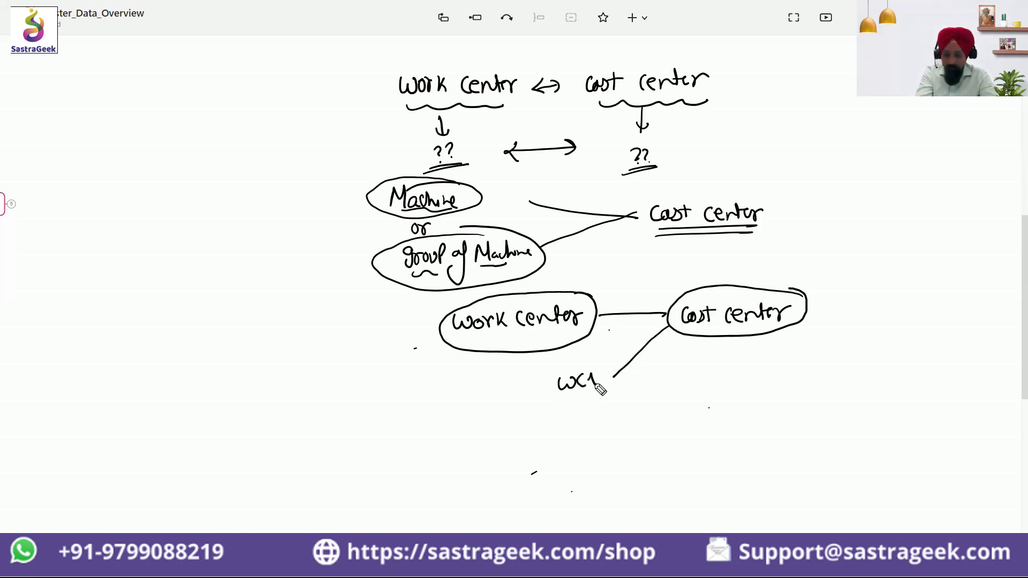
{"action": "left_click_drag", "start_coordinate": [669, 321], "coordinate": [619, 436]}
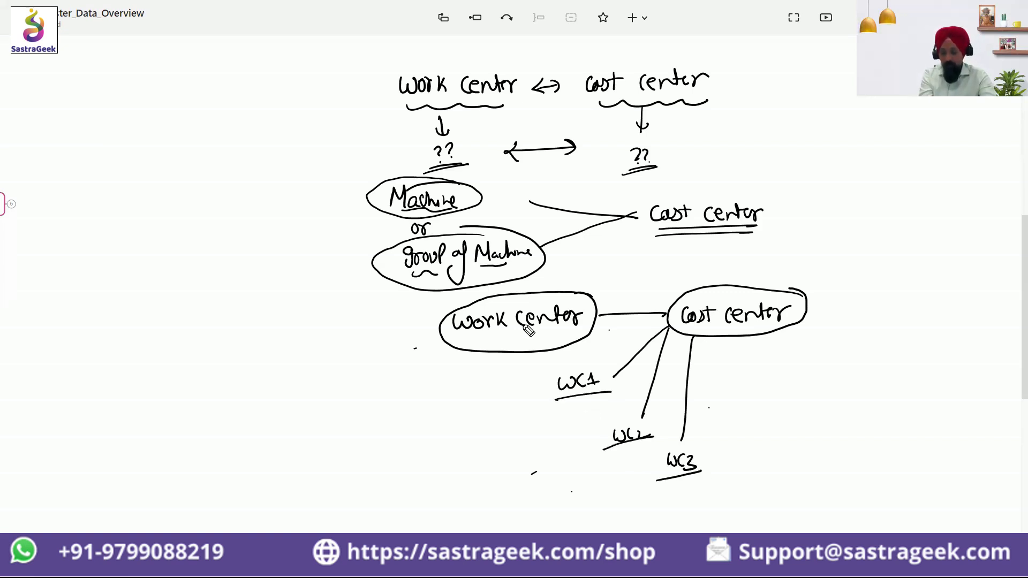
{"action": "mouse_move", "coordinate": [585, 321]}
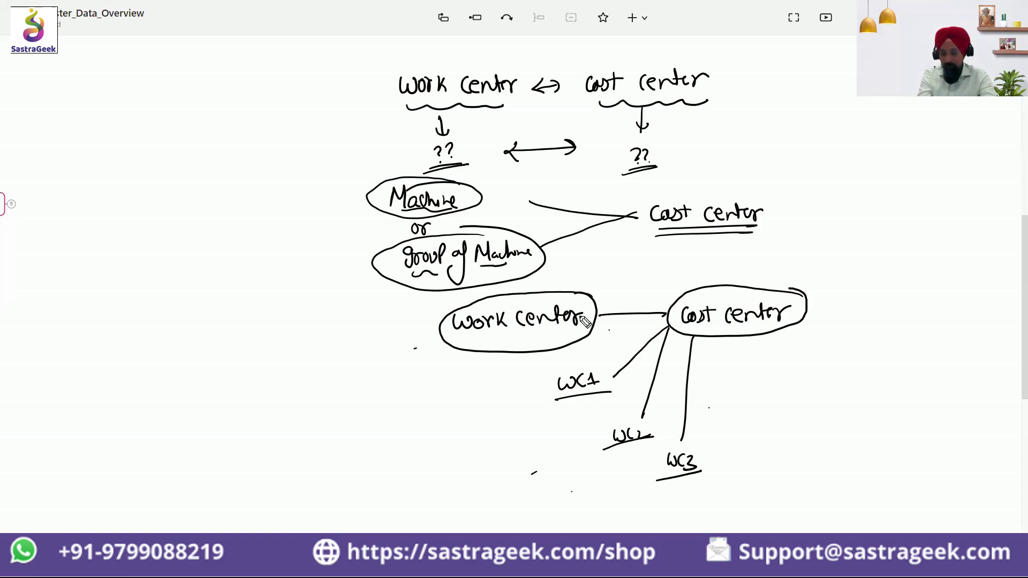
{"action": "left_click_drag", "start_coordinate": [590, 308], "coordinate": [668, 262]}
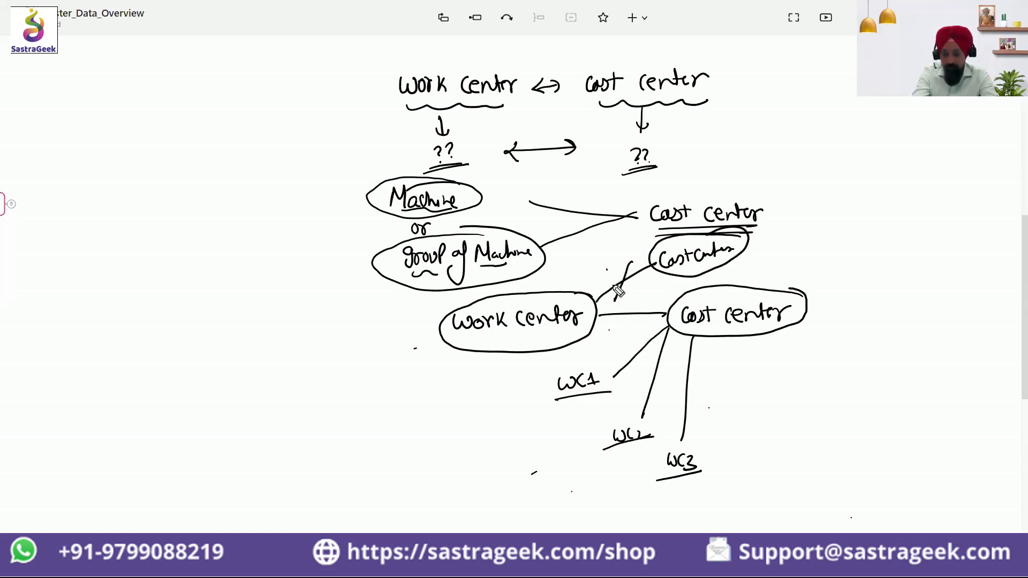
{"action": "left_click_drag", "start_coordinate": [606, 262], "coordinate": [632, 291]}
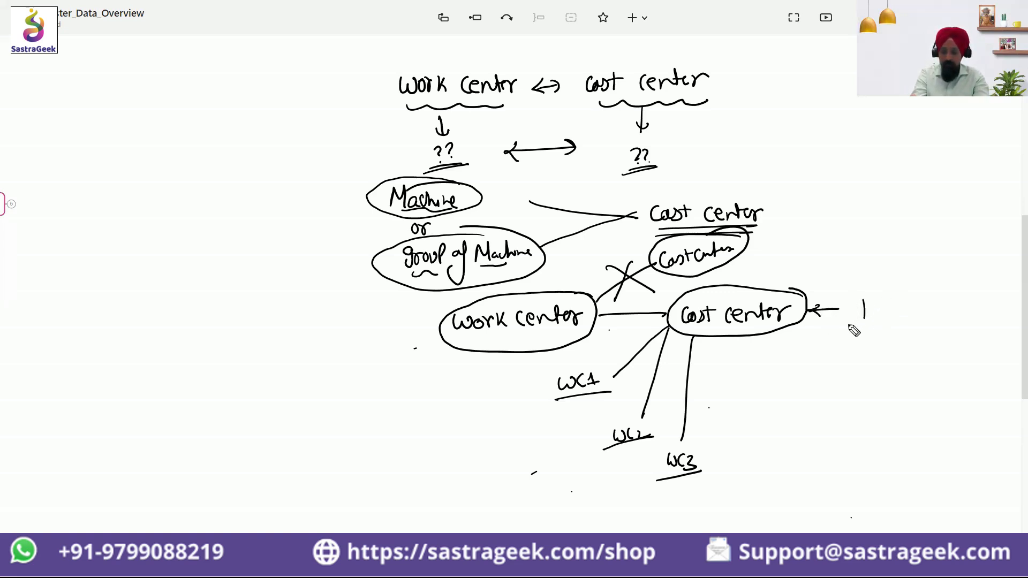
{"action": "mouse_move", "coordinate": [876, 315]}
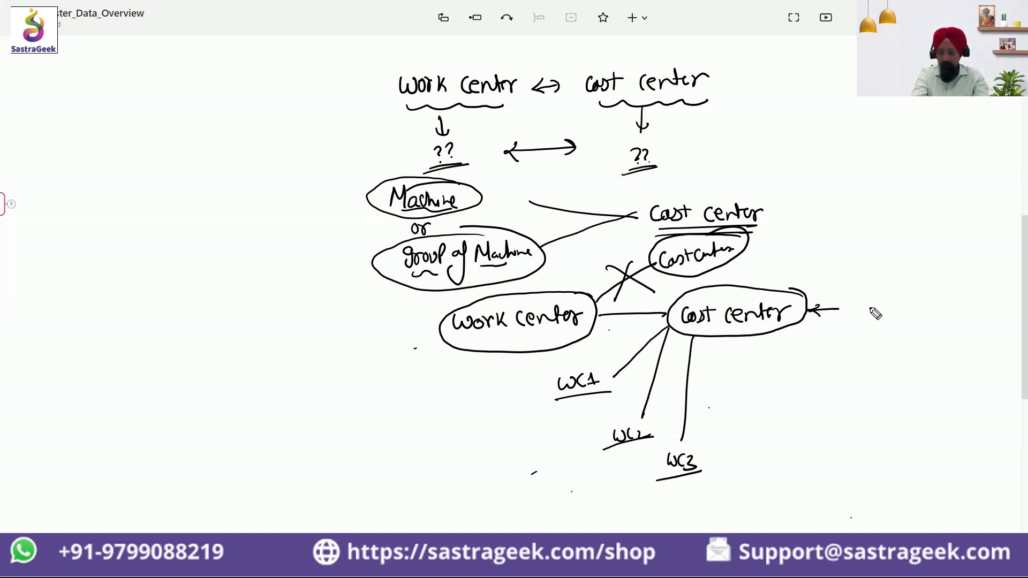
Write Activity Rates with an arrow into Cost Center; branch Actual/Plan Hours to Scheduled, Capacity, Costing.
{"action": "type", "text": "Achi"}
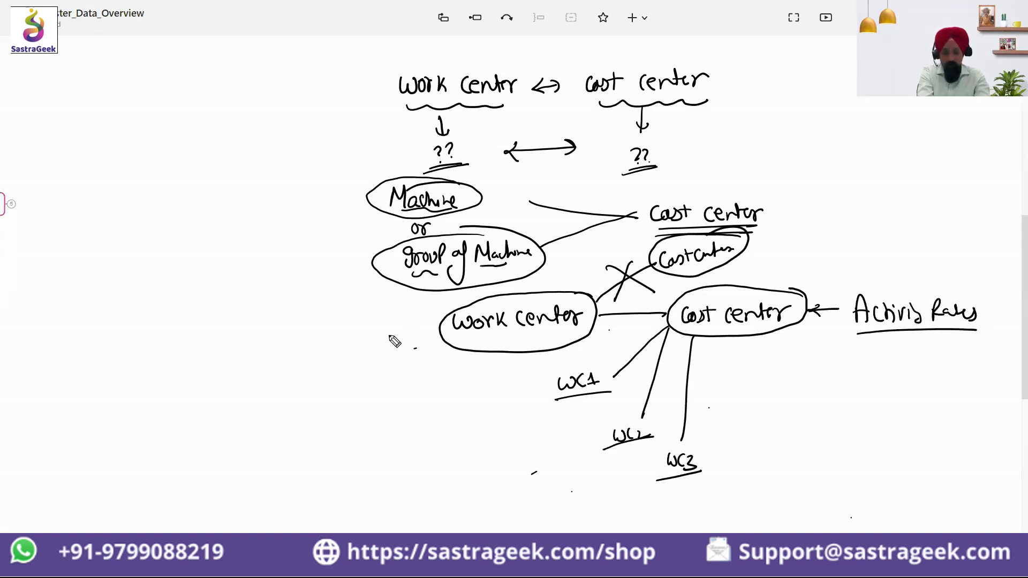
{"action": "left_click_drag", "start_coordinate": [419, 338], "coordinate": [377, 338]}
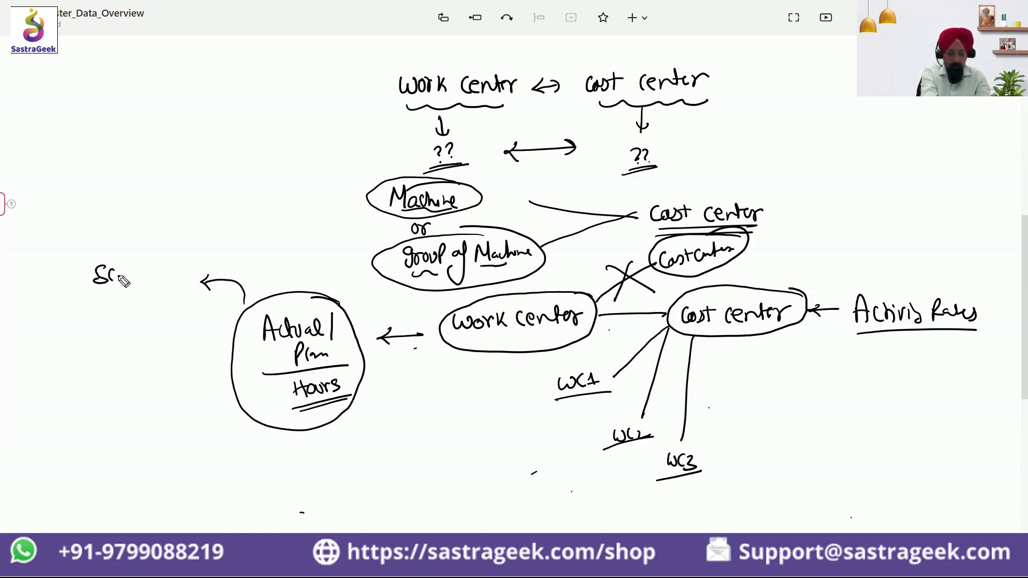
{"action": "type", "text": "Scheduled"}
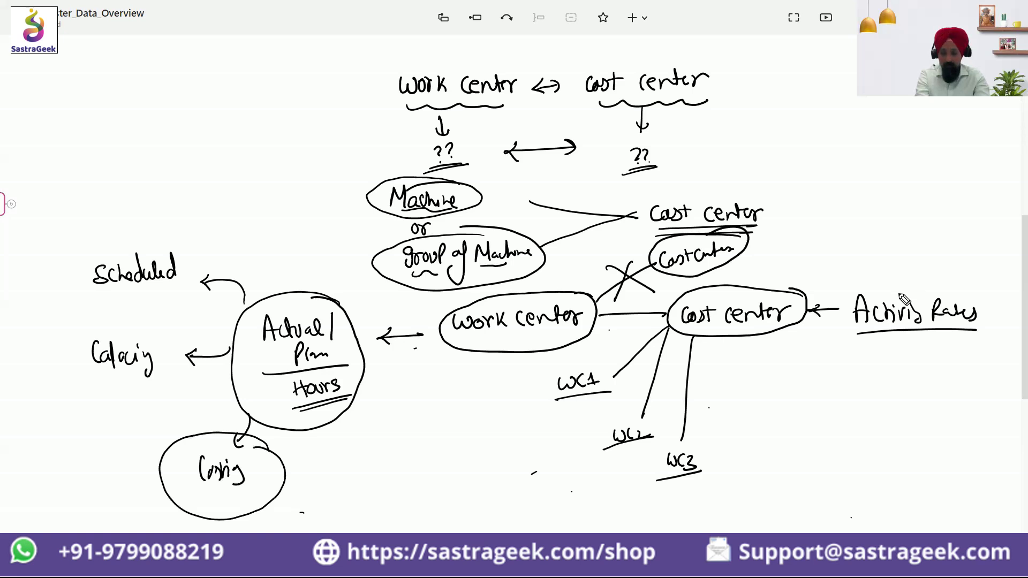
{"action": "left_click_drag", "start_coordinate": [905, 308], "coordinate": [891, 439]}
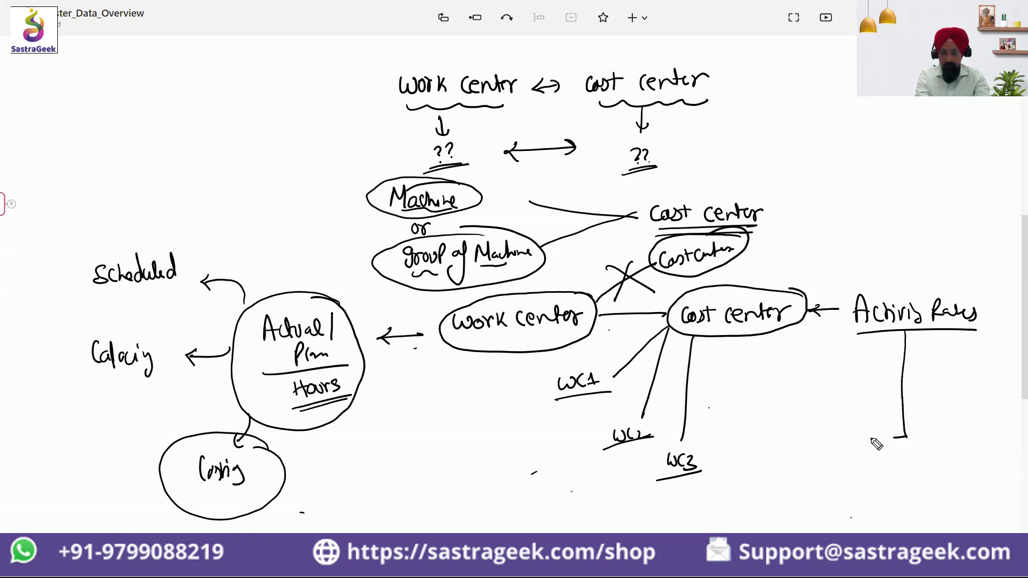
{"action": "left_click_drag", "start_coordinate": [907, 433], "coordinate": [865, 445]}
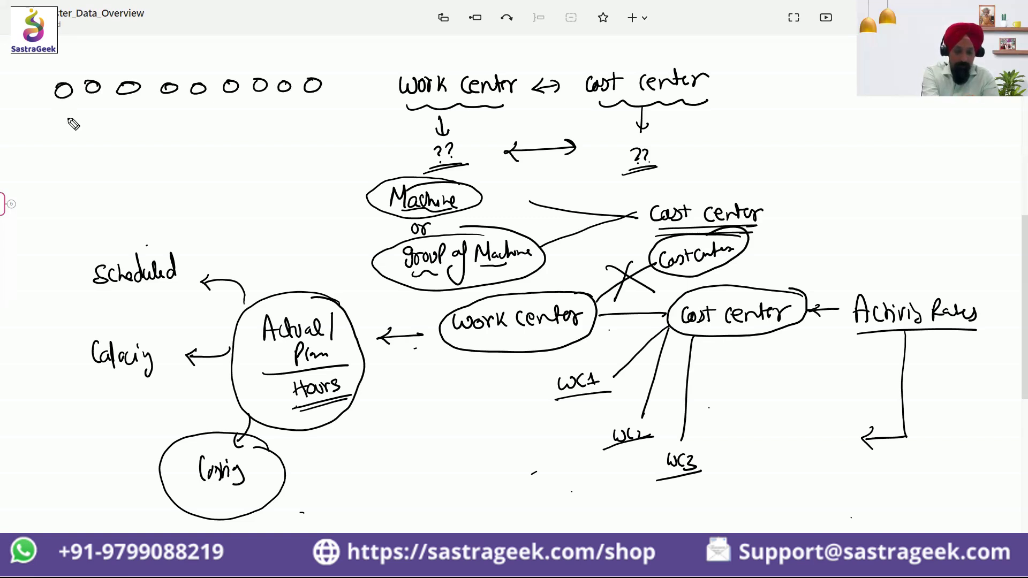
Draw arrows from the row of machines into one WC bracket and label machines CC1, CC2….
{"action": "left_click_drag", "start_coordinate": [62, 101], "coordinate": [127, 135]}
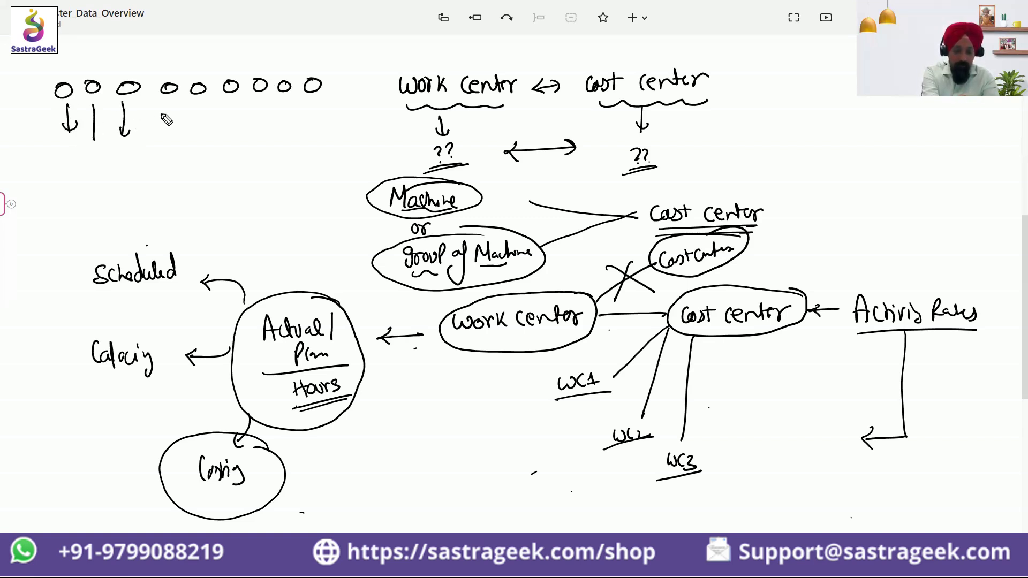
{"action": "left_click_drag", "start_coordinate": [167, 118], "coordinate": [236, 138]}
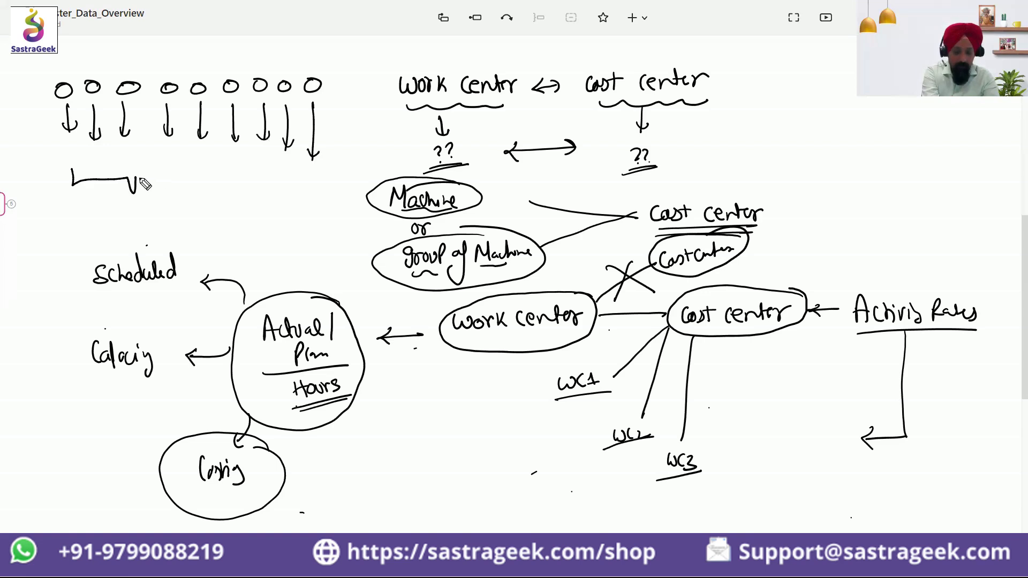
{"action": "left_click_drag", "start_coordinate": [131, 182], "coordinate": [331, 163]}
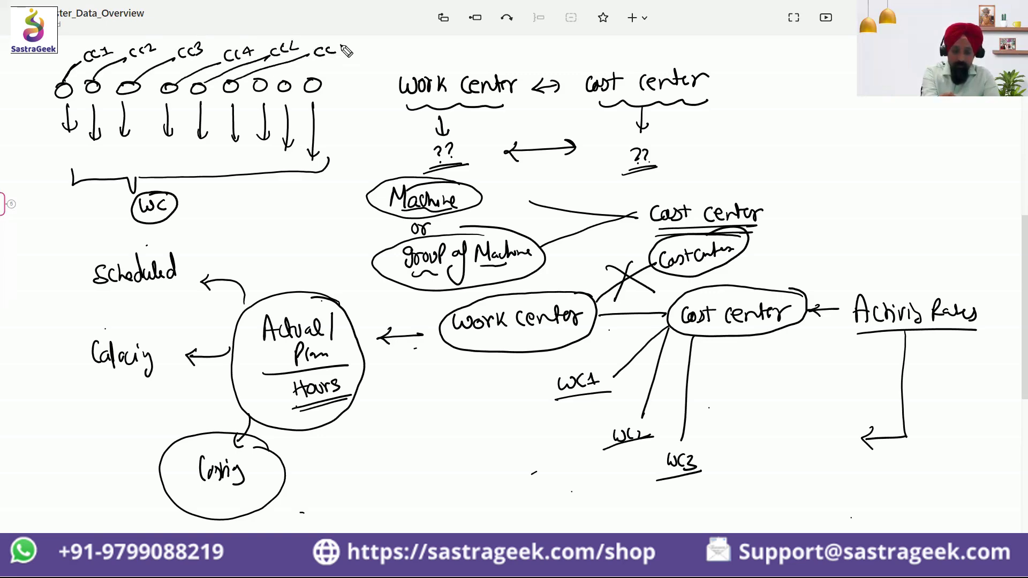
{"action": "left_click_drag", "start_coordinate": [321, 49], "coordinate": [353, 65]}
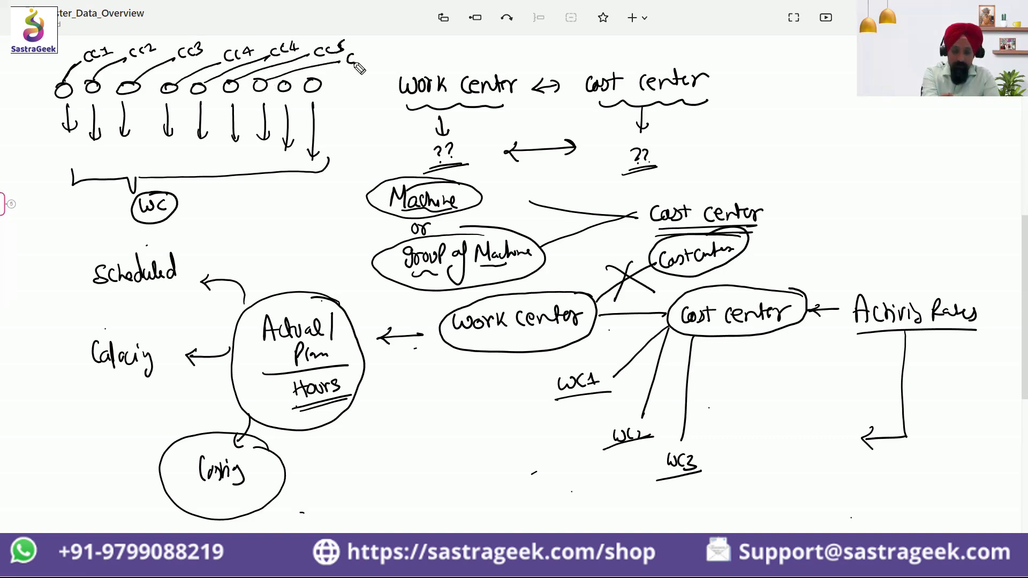